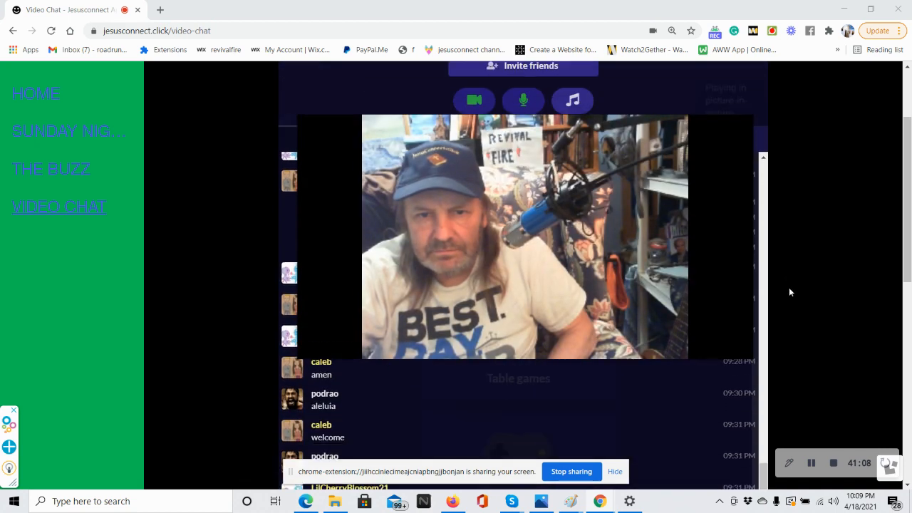
pyautogui.scroll(-3)
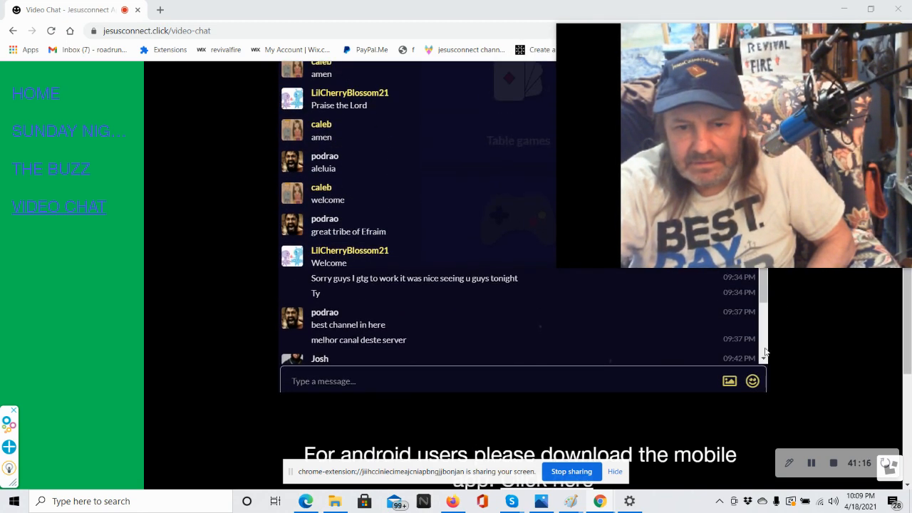
pyautogui.scroll(-3)
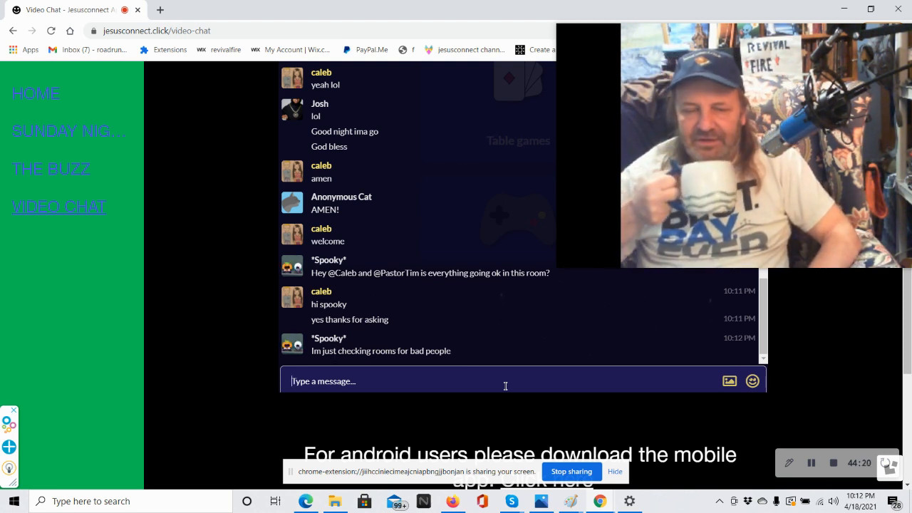
pyautogui.scroll(-3)
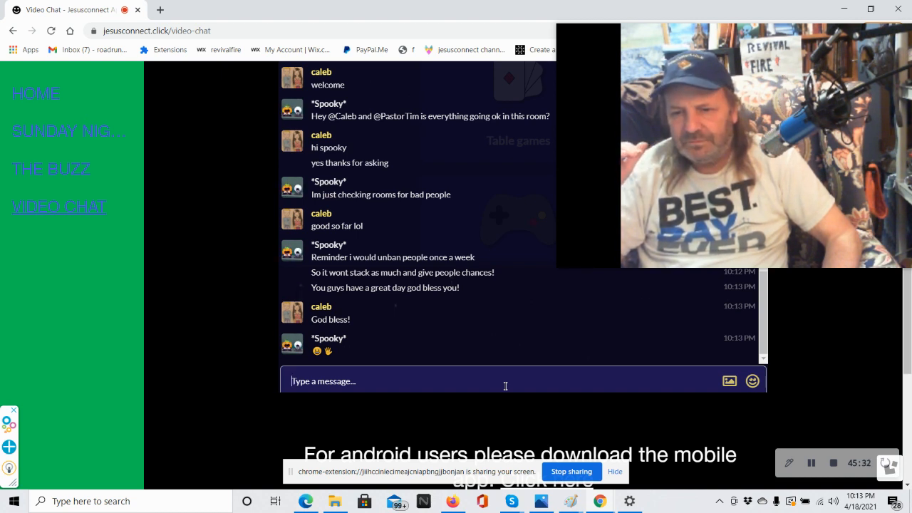
pyautogui.scroll(-3)
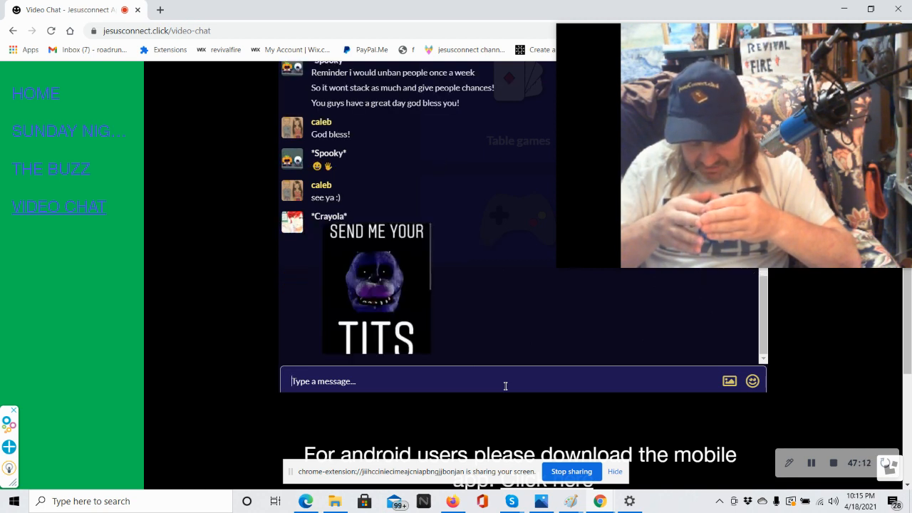
pyautogui.scroll(3)
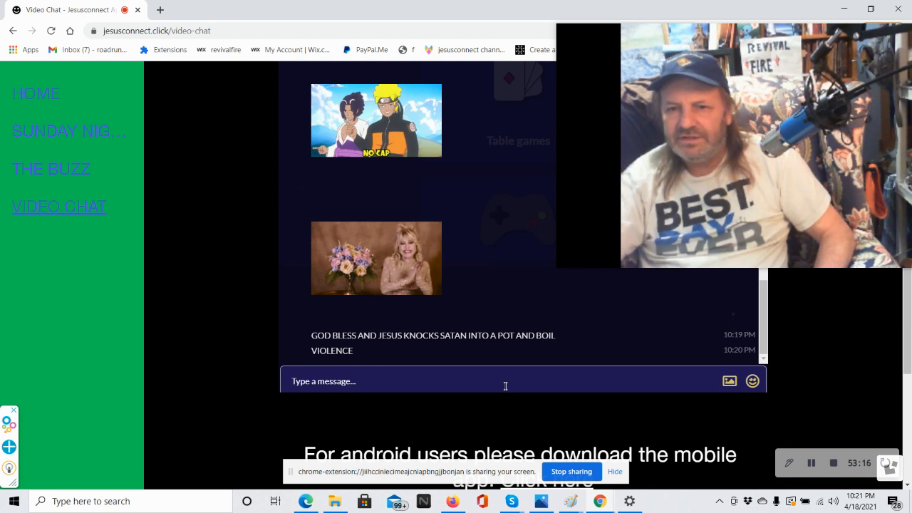
pyautogui.scroll(-3)
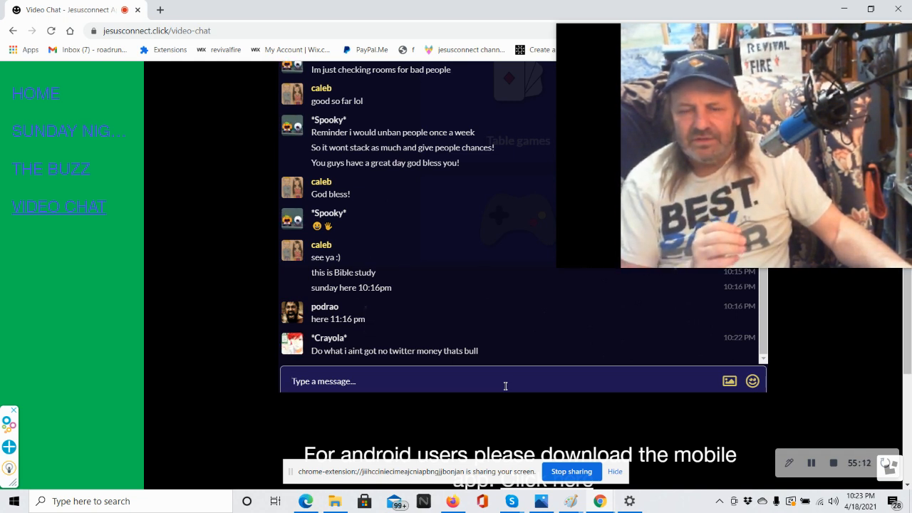
pyautogui.scroll(-3)
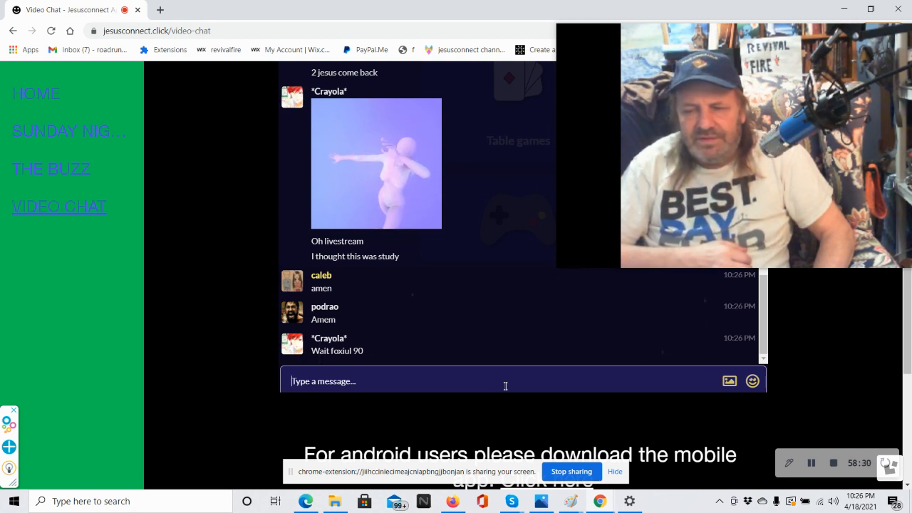
pyautogui.scroll(-3)
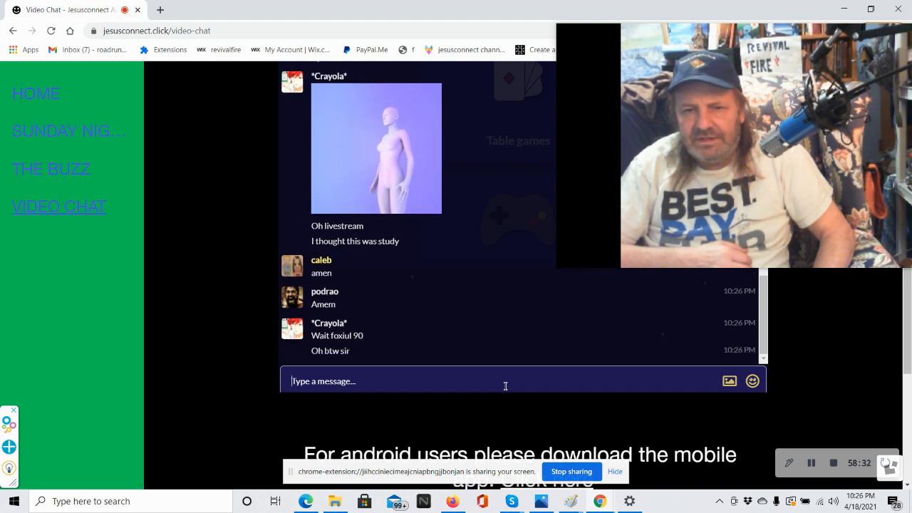